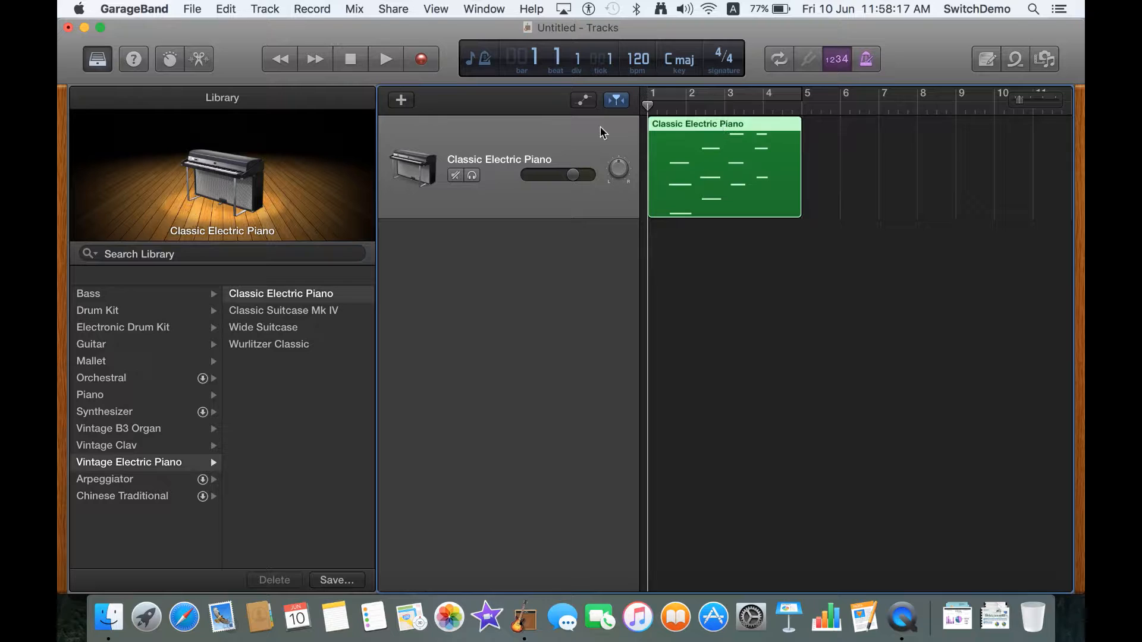
pyautogui.moveTo(496, 138)
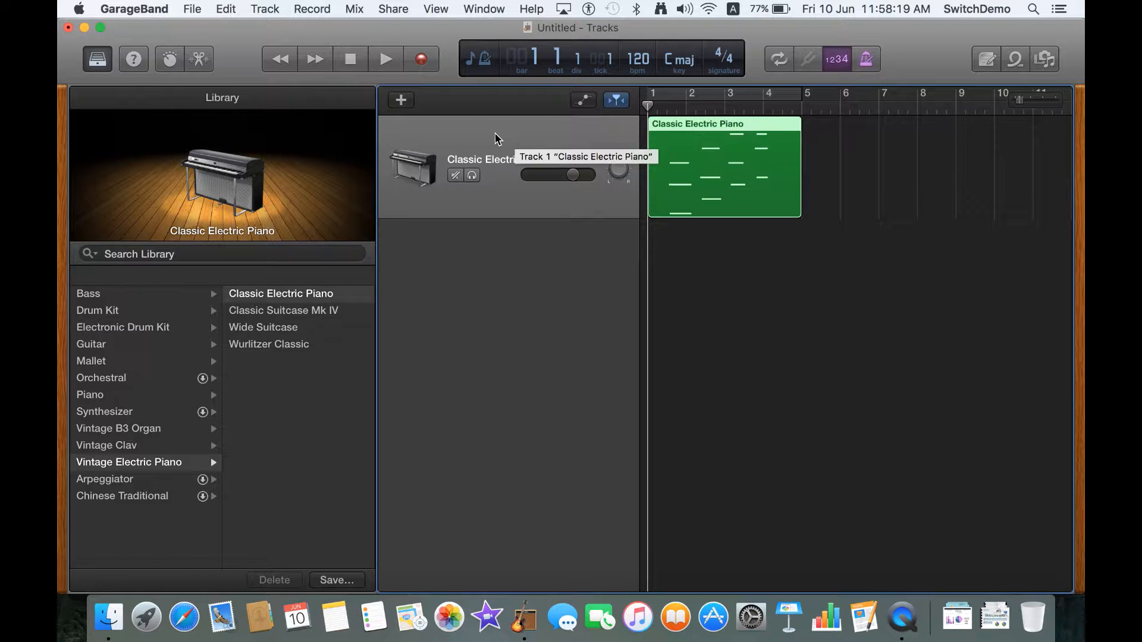
pyautogui.moveTo(533, 147)
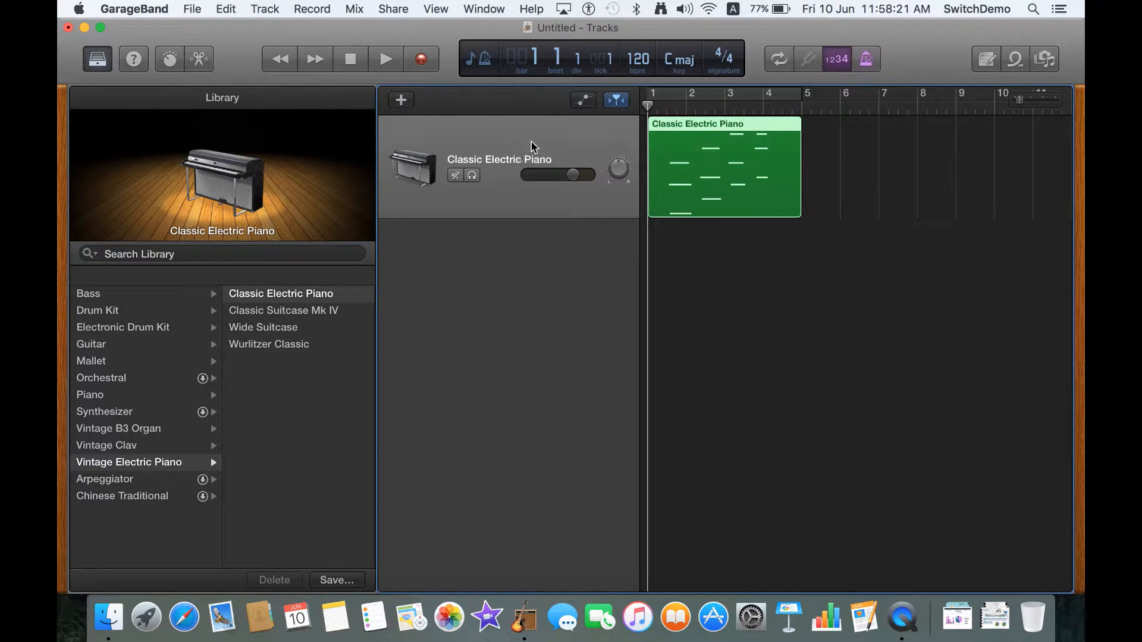
pyautogui.moveTo(481, 143)
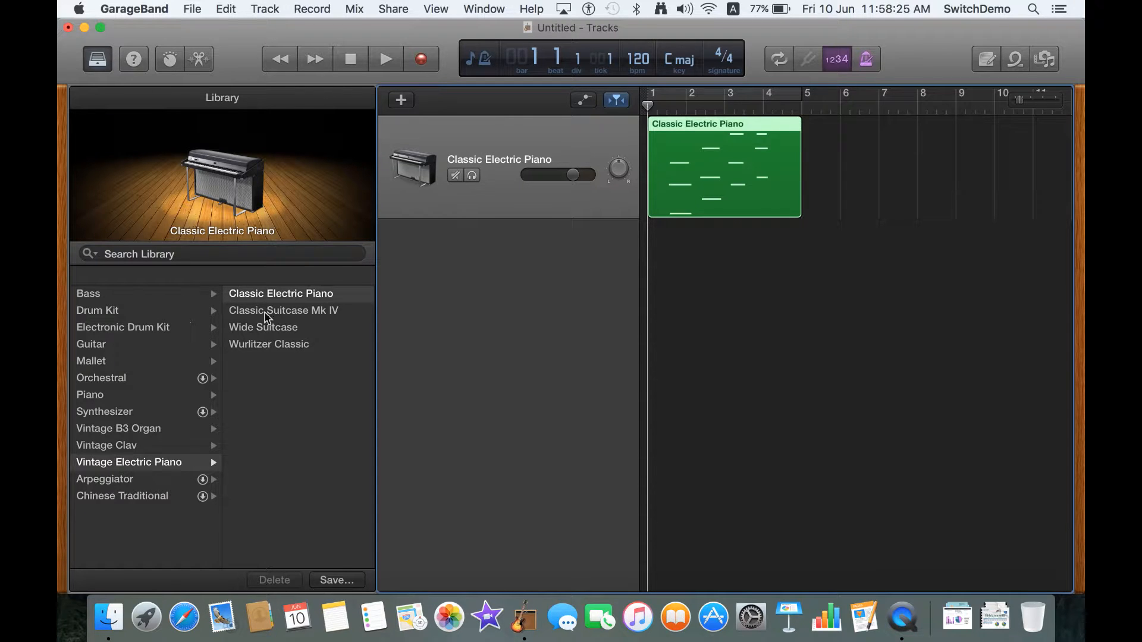
pyautogui.moveTo(309, 271)
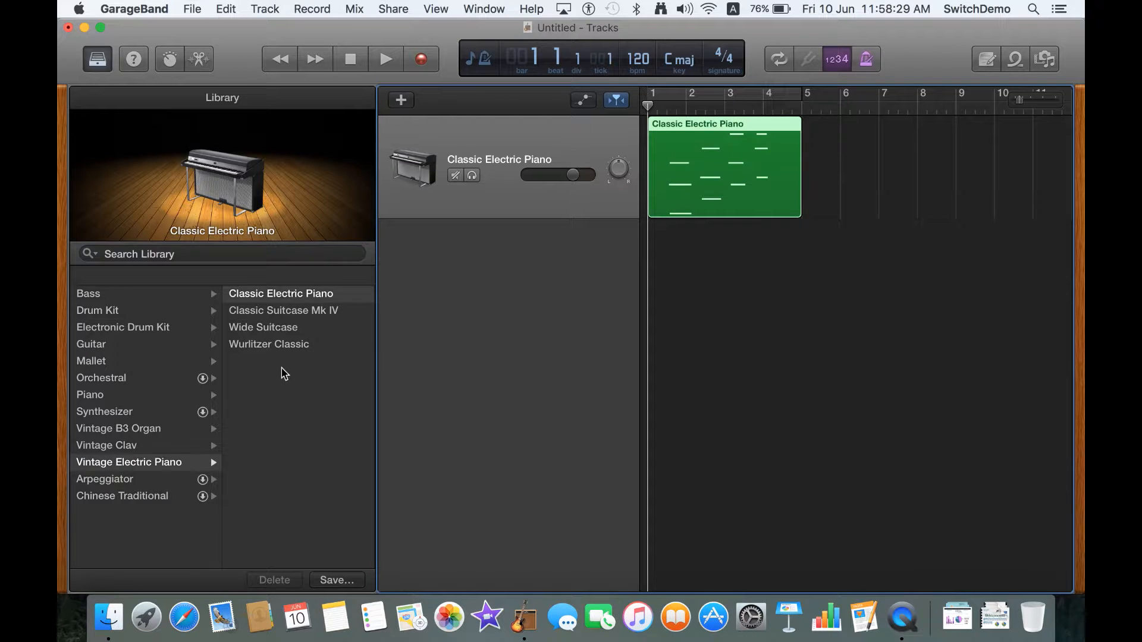
pyautogui.moveTo(168, 359)
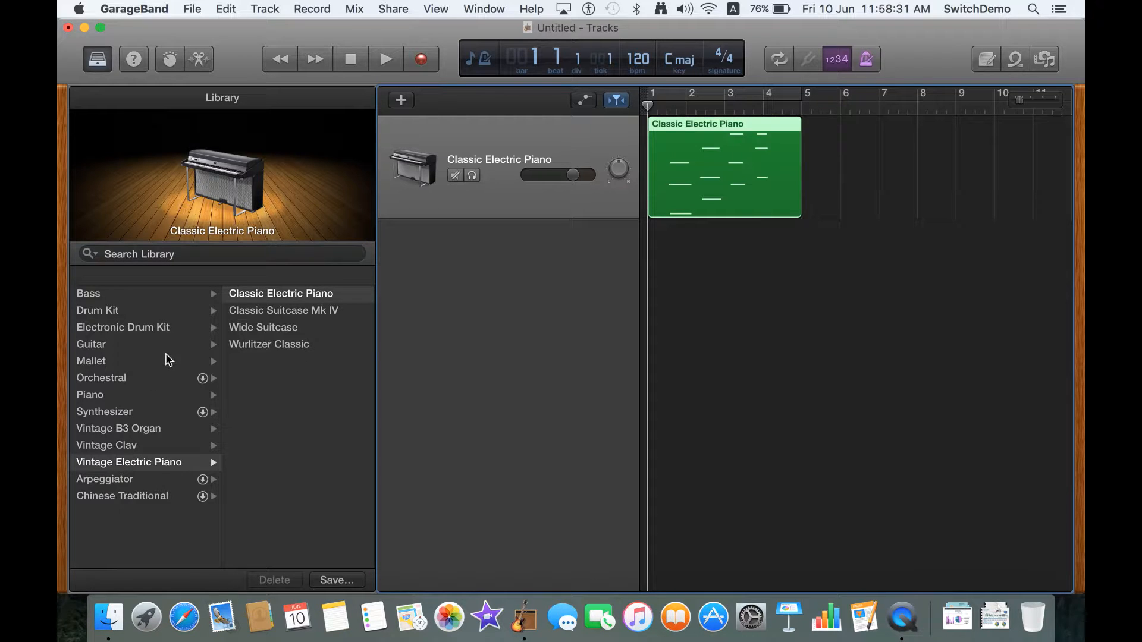
pyautogui.moveTo(119, 497)
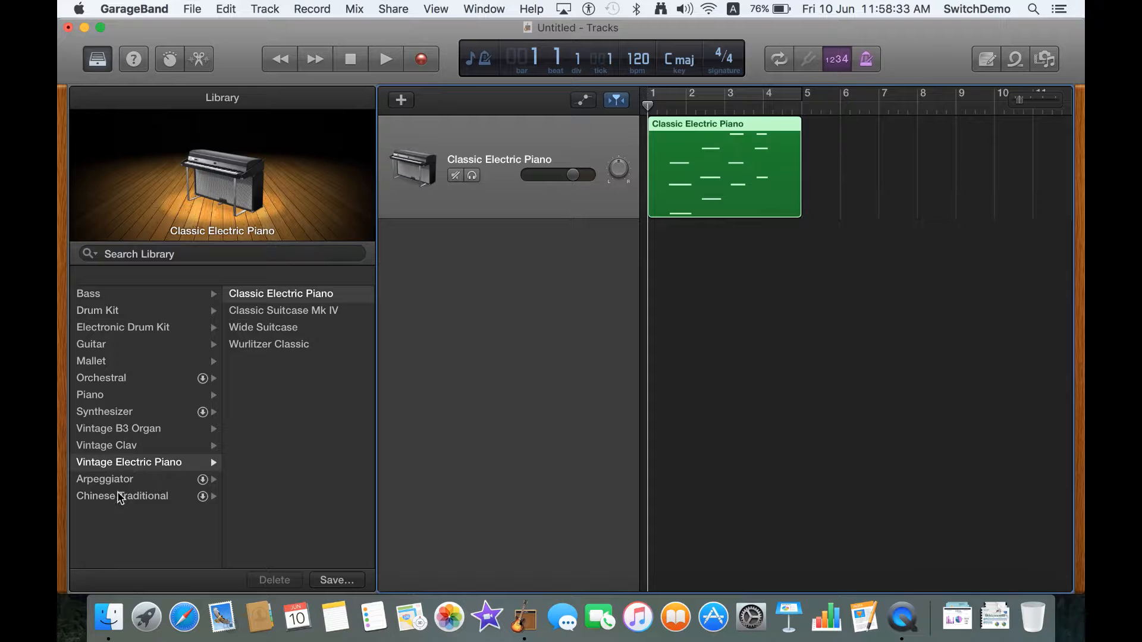
# Change the piano track's patch to Acoustic Guitar from the Library's Guitar category
pyautogui.click(92, 343)
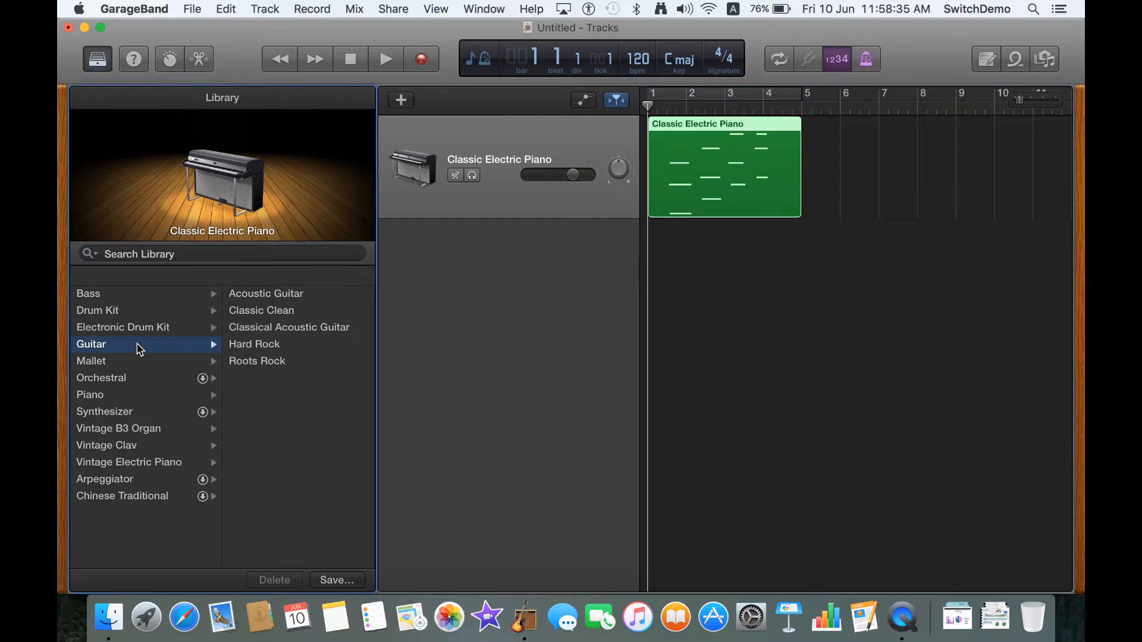
pyautogui.click(267, 292)
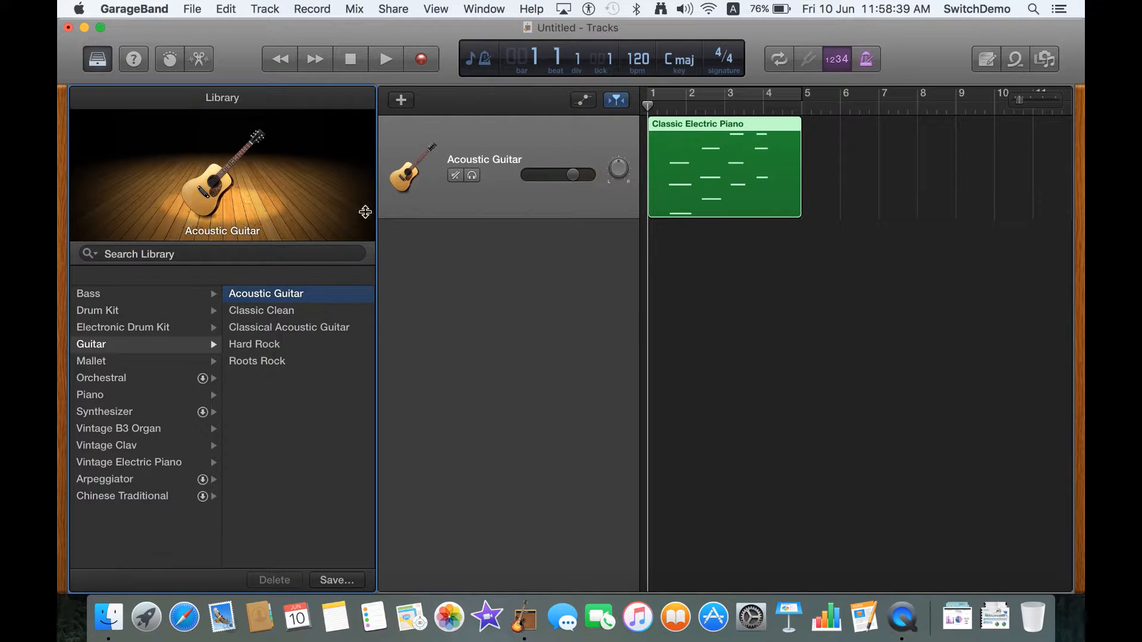
pyautogui.click(483, 8)
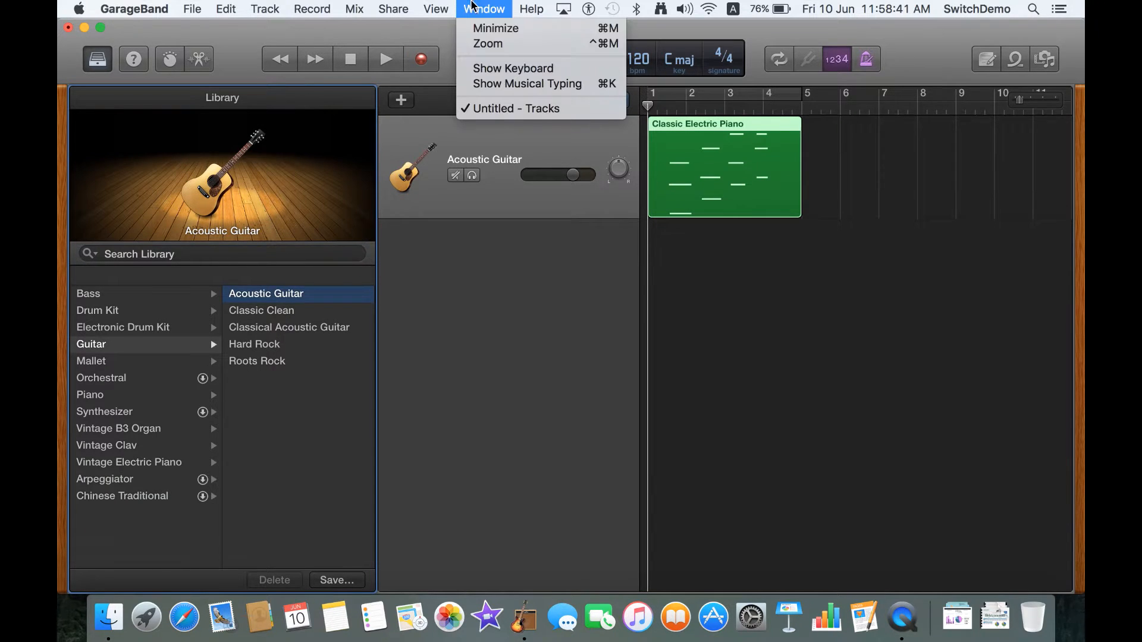
# Show the Musical Typing keyboard and switch the track to the Orchestral Harp patch
pyautogui.click(528, 83)
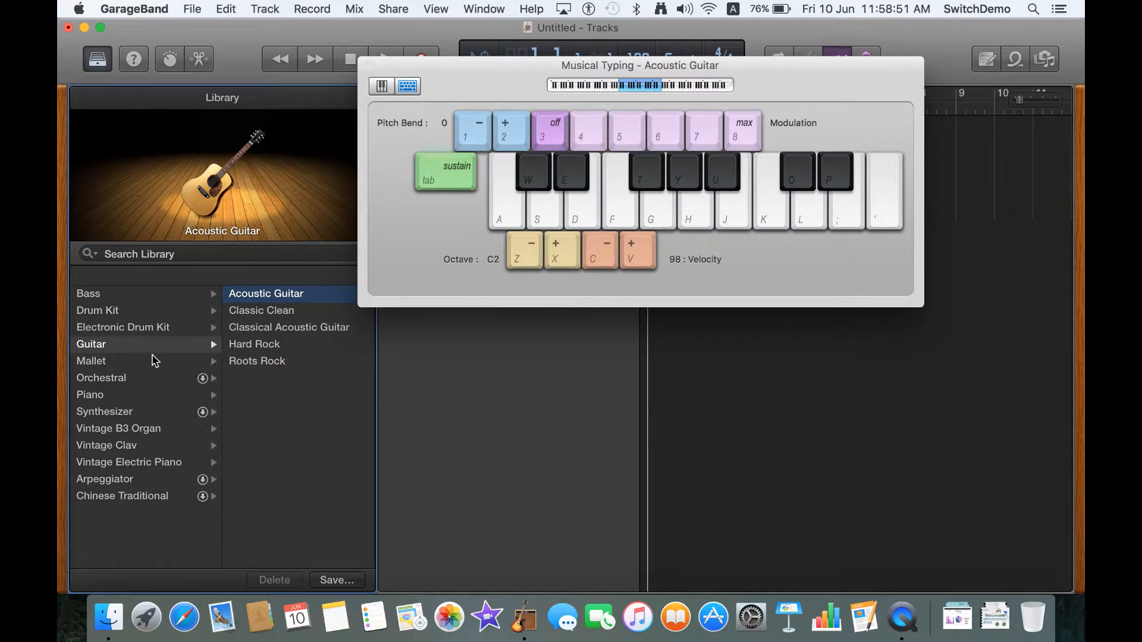
pyautogui.click(101, 378)
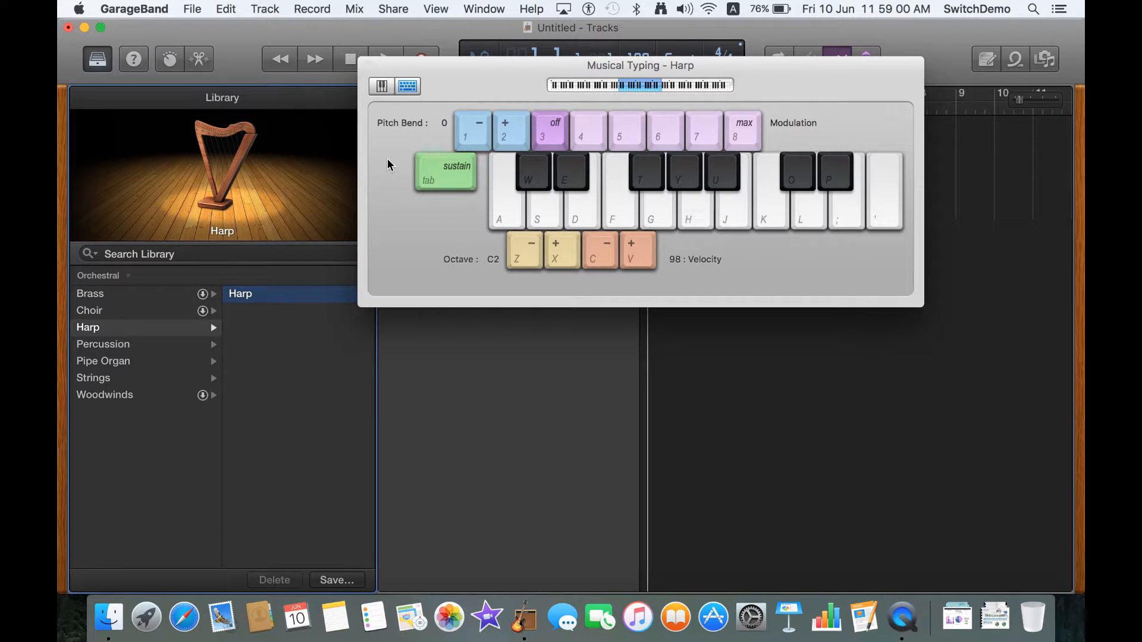
pyautogui.moveTo(204, 343)
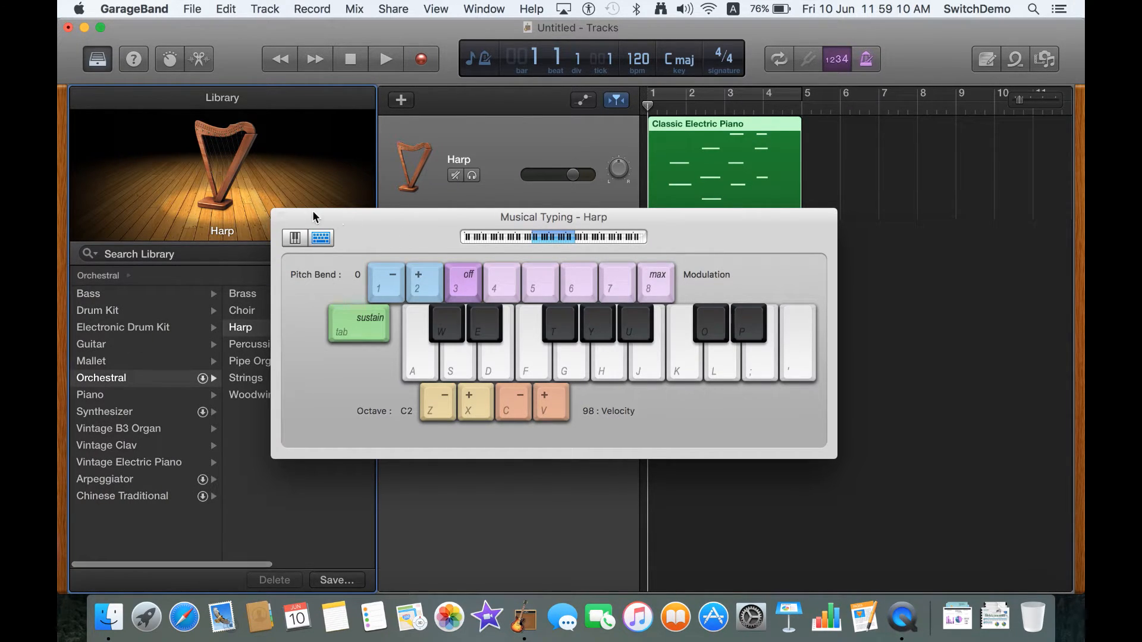
# Hide Musical Typing with Cmd+K and keep the recorded region at bar 1
pyautogui.press('cmd+k')
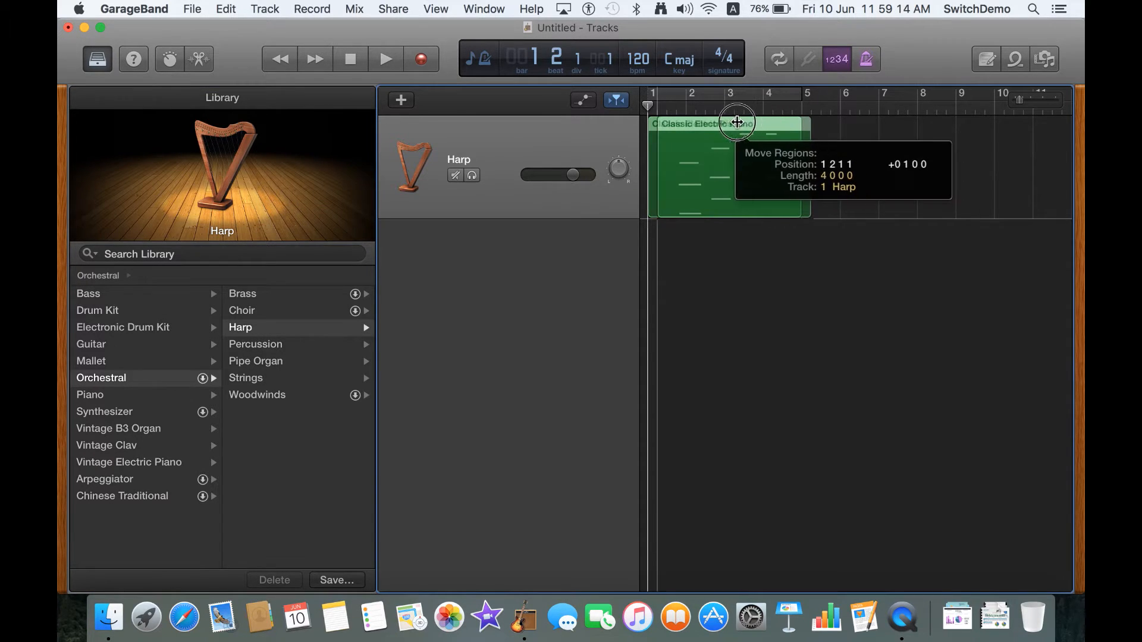
pyautogui.moveTo(735, 121); pyautogui.dragTo(725, 130)
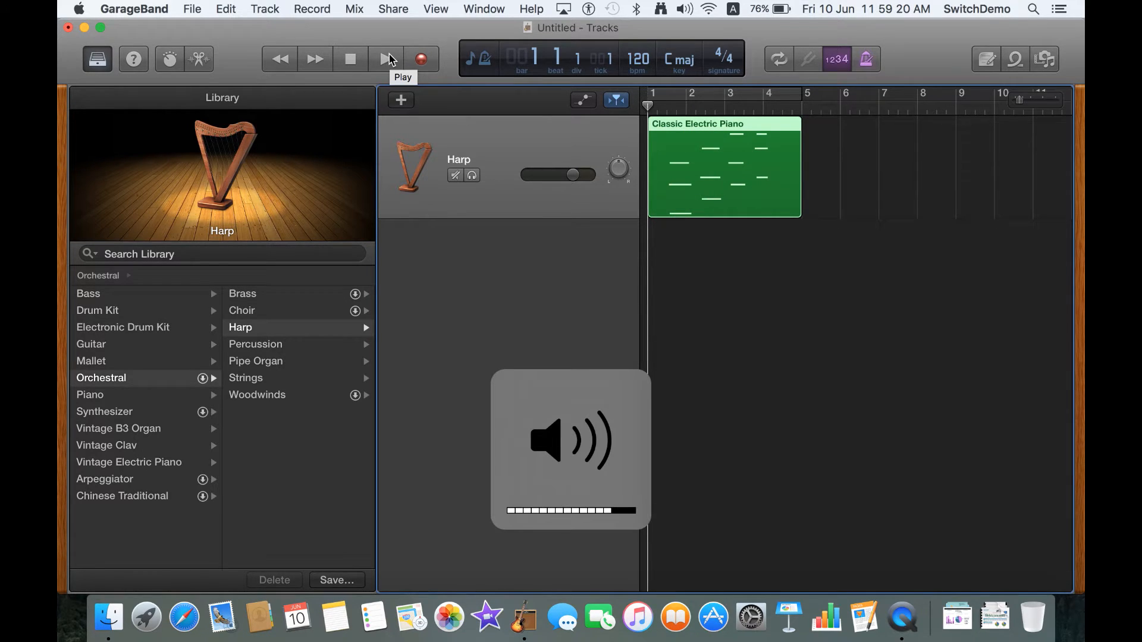
# Play the Harp region for a few bars, then stop playback past bar 4
pyautogui.click(386, 60)
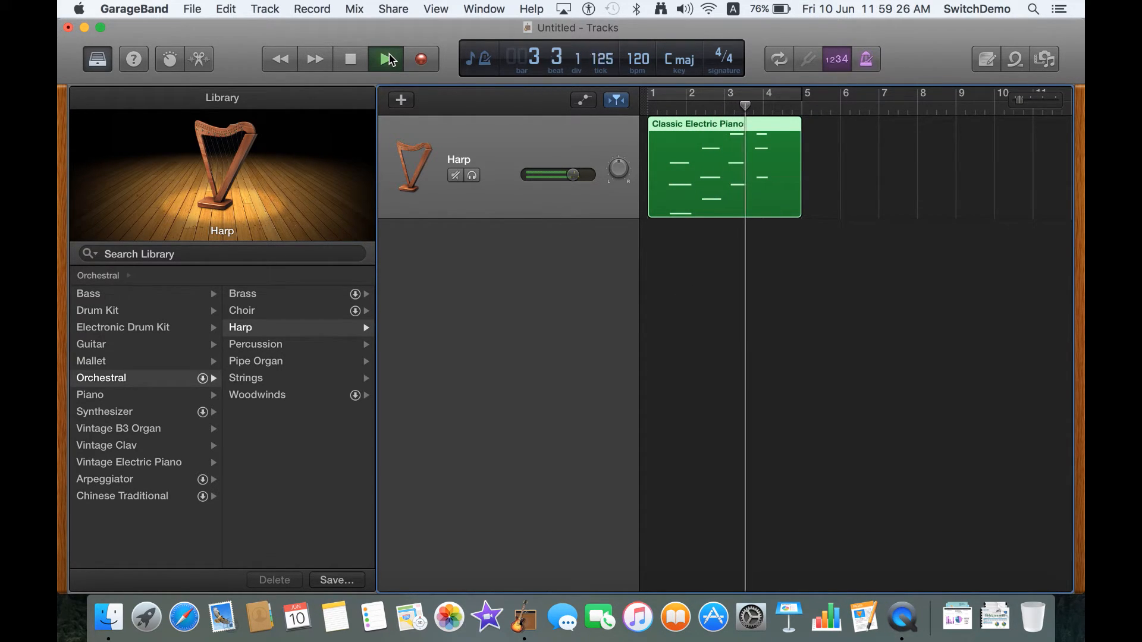
pyautogui.click(386, 59)
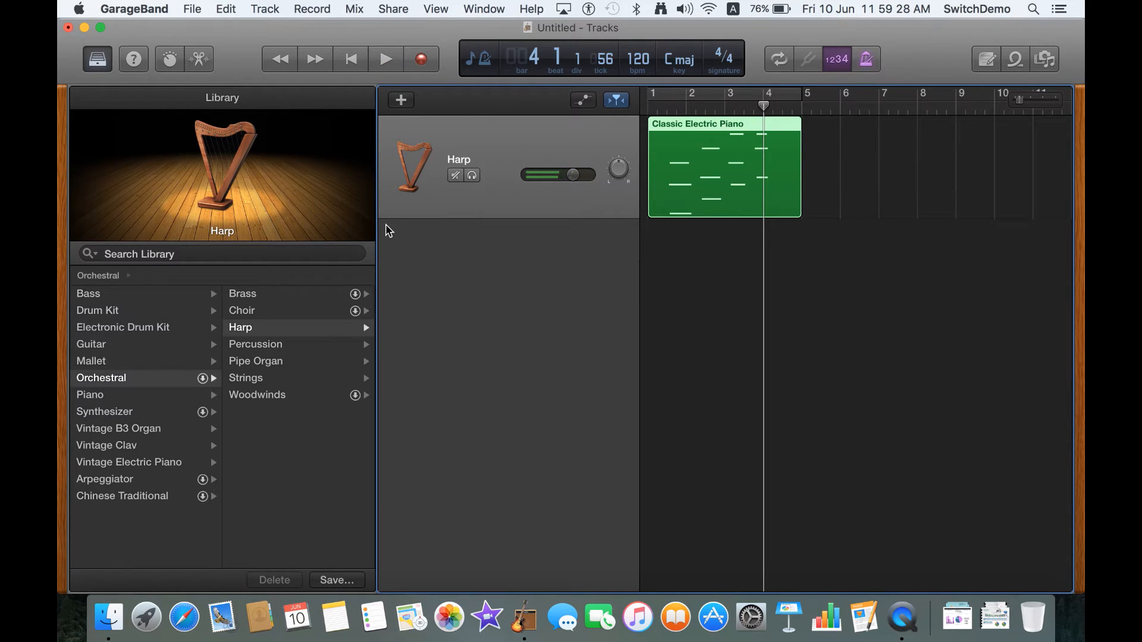